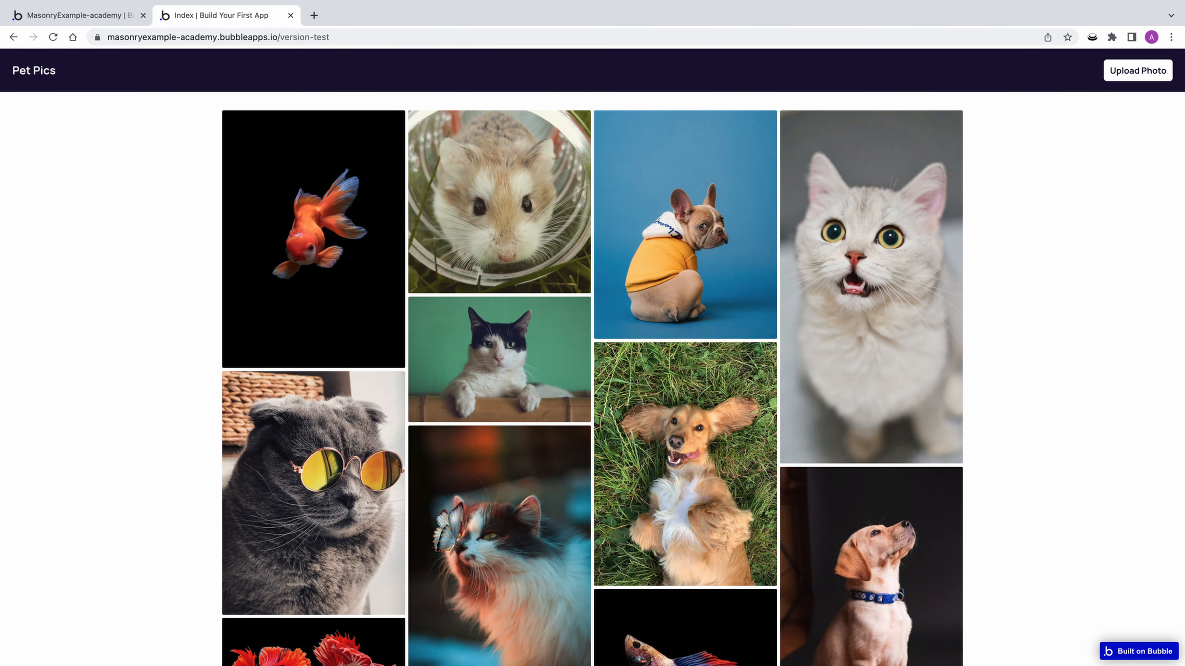
# - Return to the Bubble editor showing the index page with the picture repeating group
pyautogui.click(1137, 70)
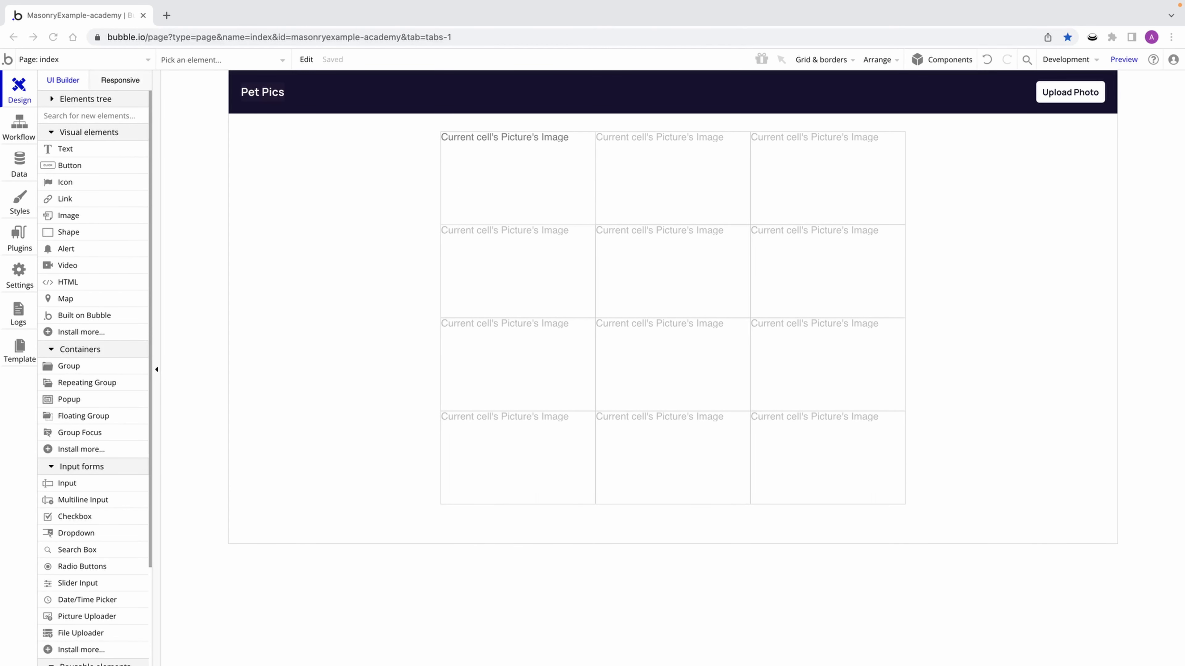
# - Turn off fixed row count and vertical row stretching on RepeatingGroup Picture
pyautogui.click(1124, 60)
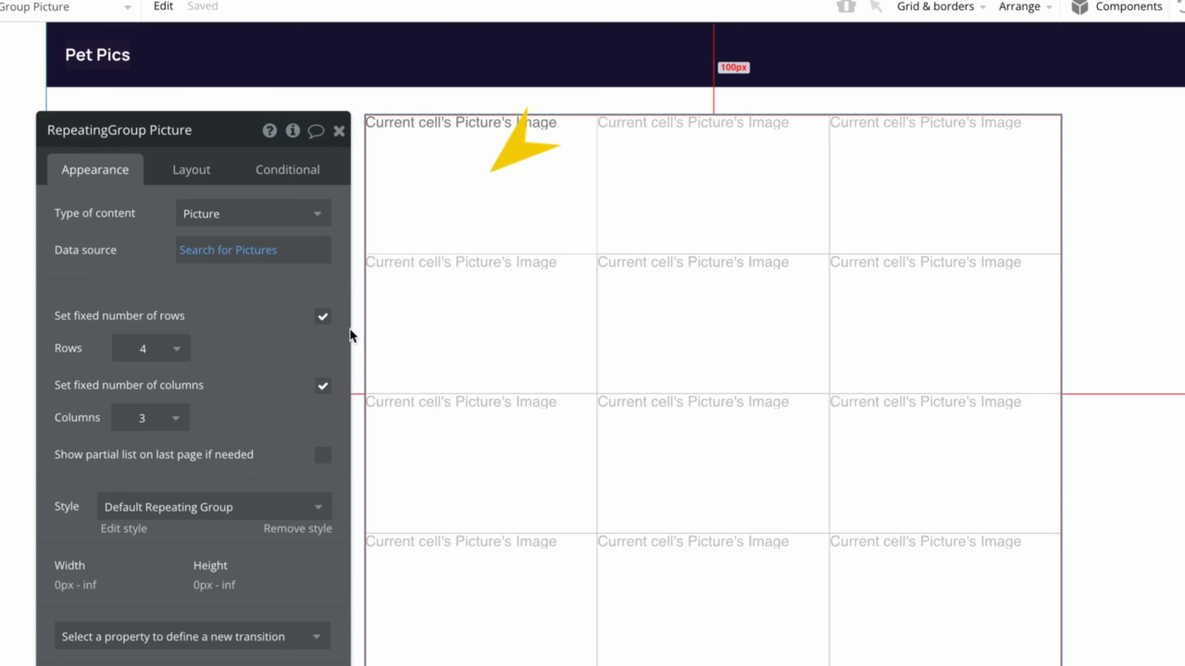
pyautogui.click(322, 316)
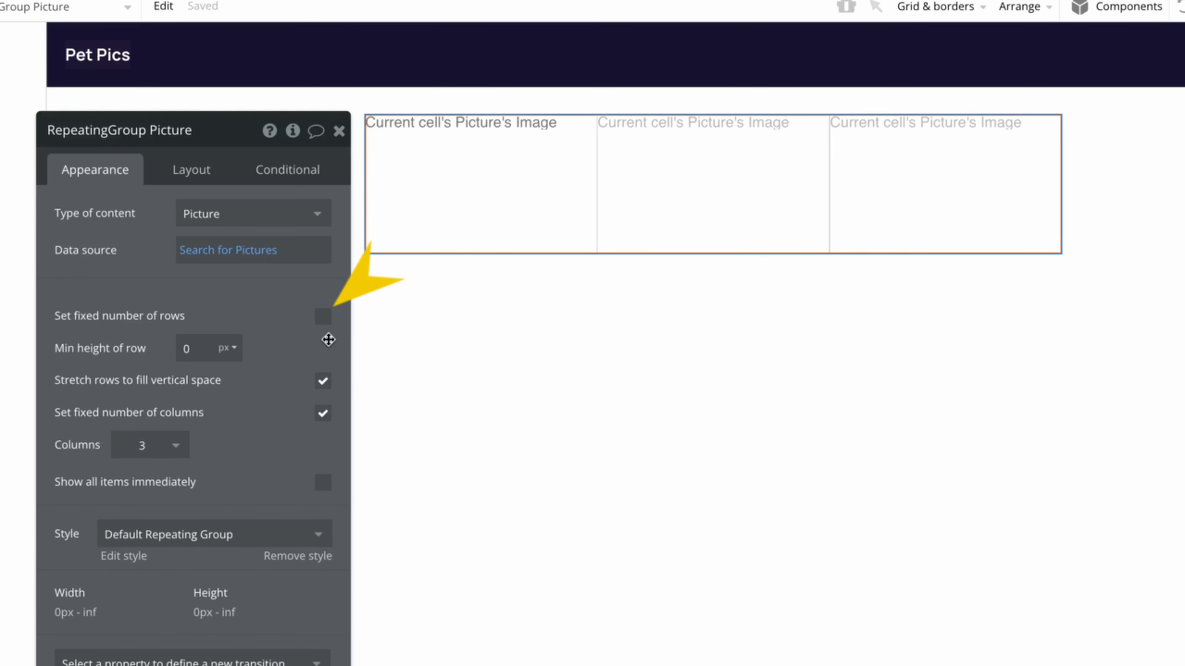
pyautogui.click(322, 380)
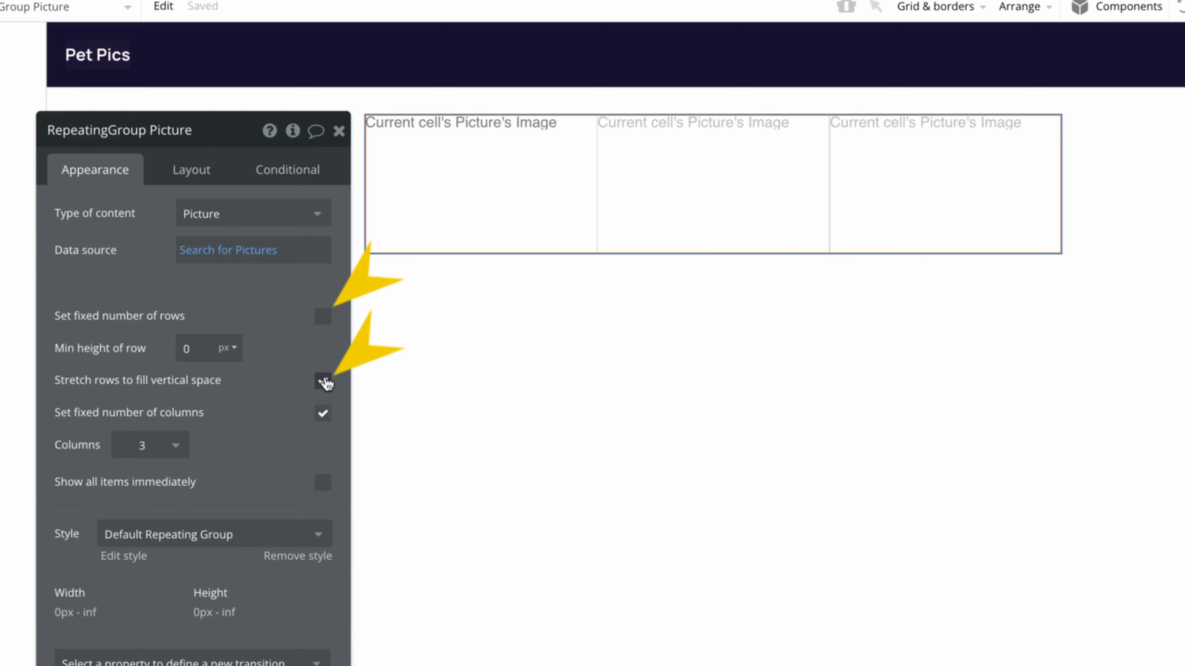
pyautogui.click(323, 381)
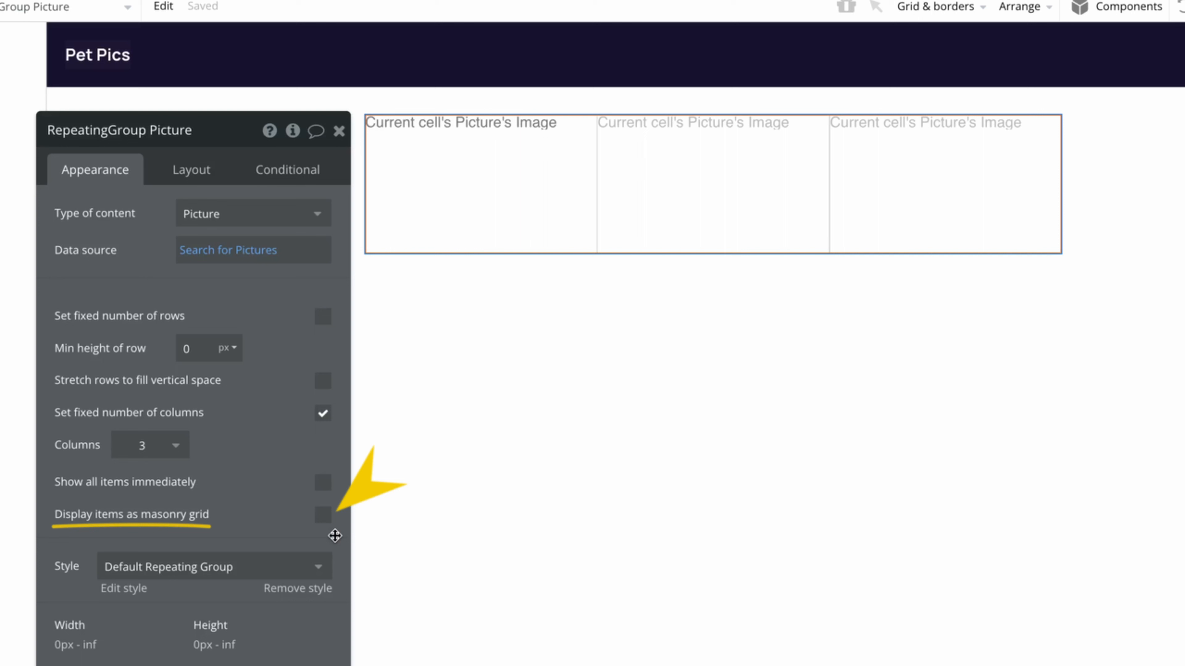
pyautogui.moveTo(324, 518)
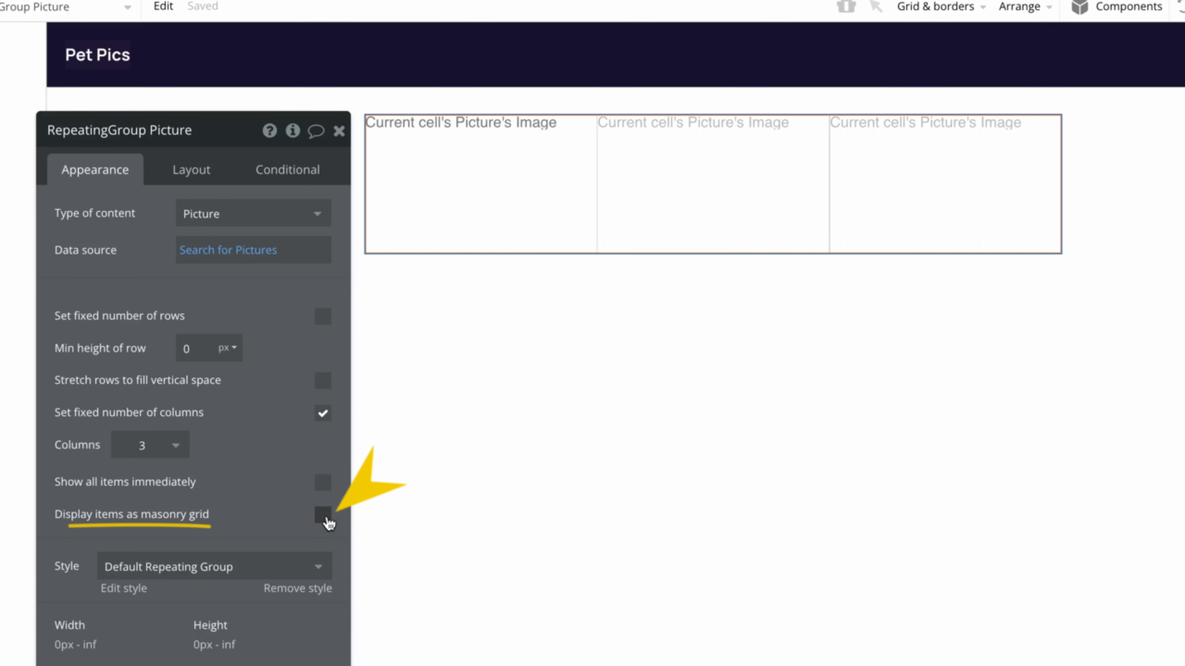
# - Enable masonry grid display with 10 px row and column cell gaps
pyautogui.click(323, 514)
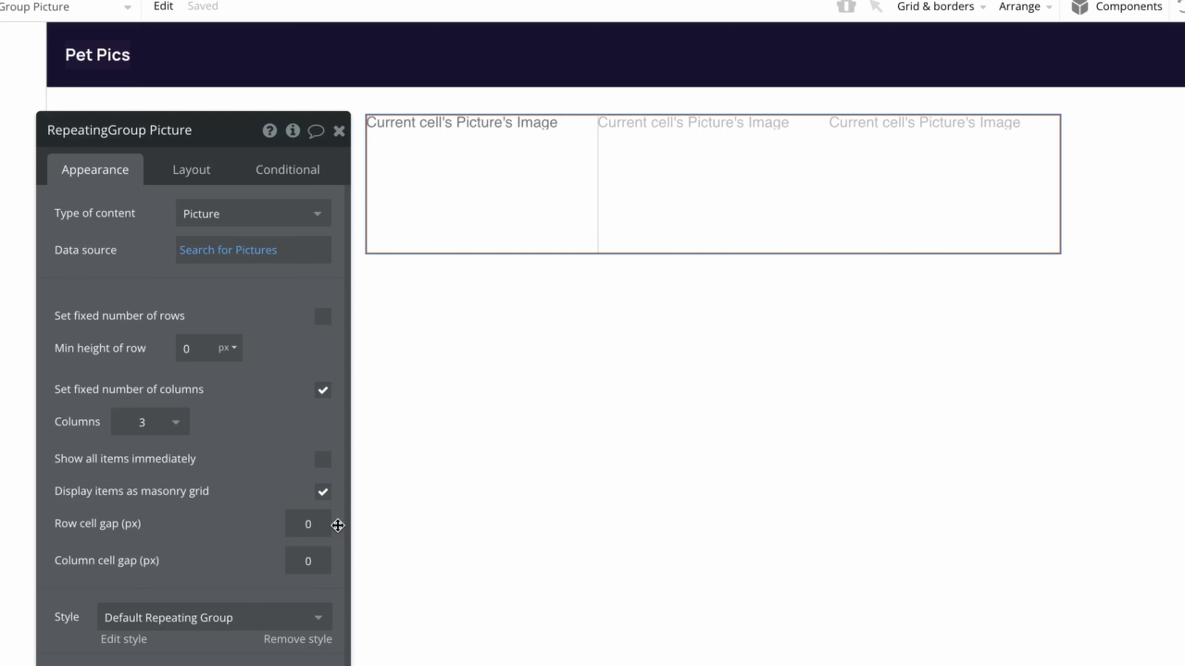
pyautogui.write('10')
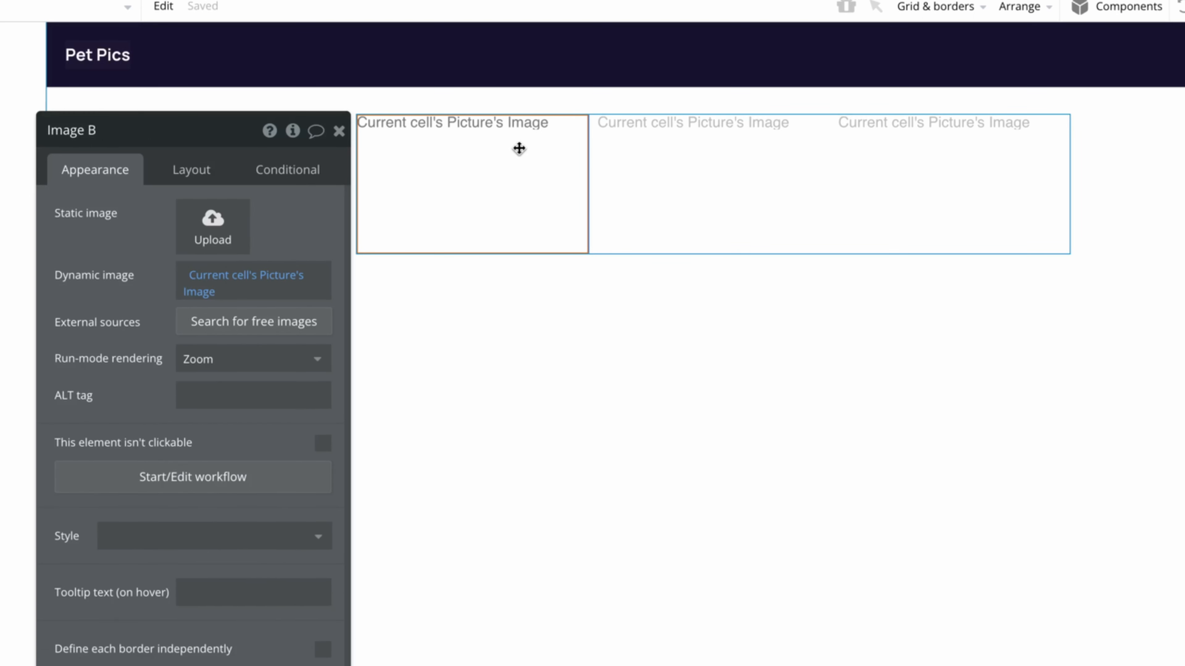
# - Change Image B's run-mode rendering and remove its fixed height so pictures keep their own heights
pyautogui.click(252, 358)
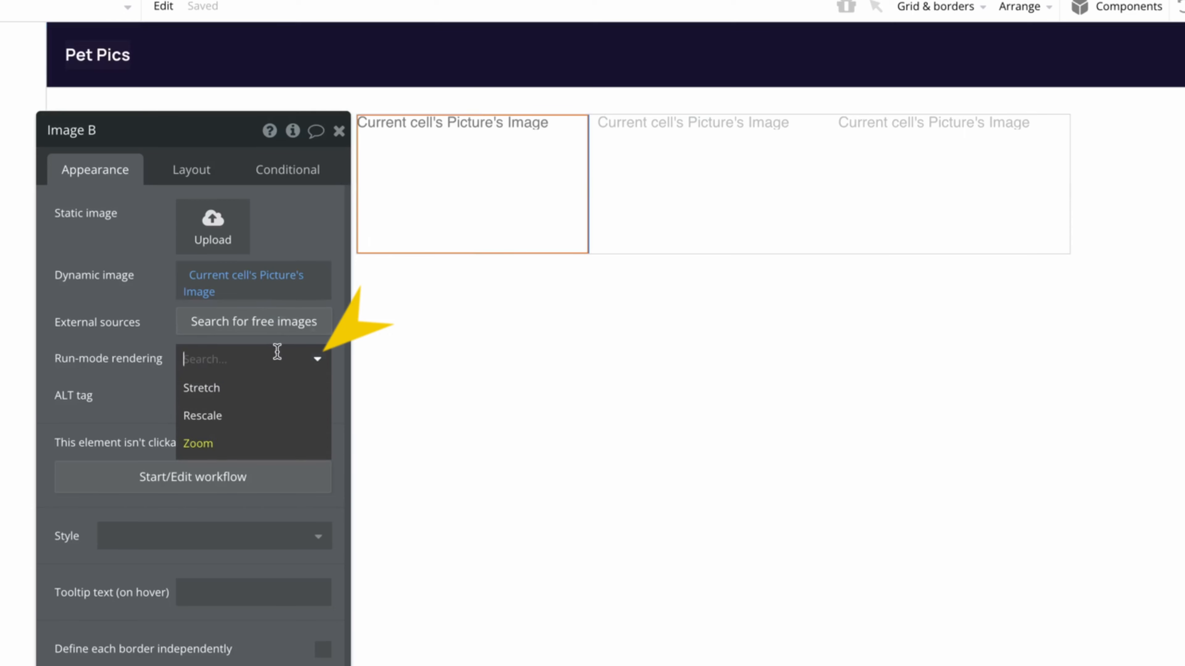
pyautogui.click(202, 415)
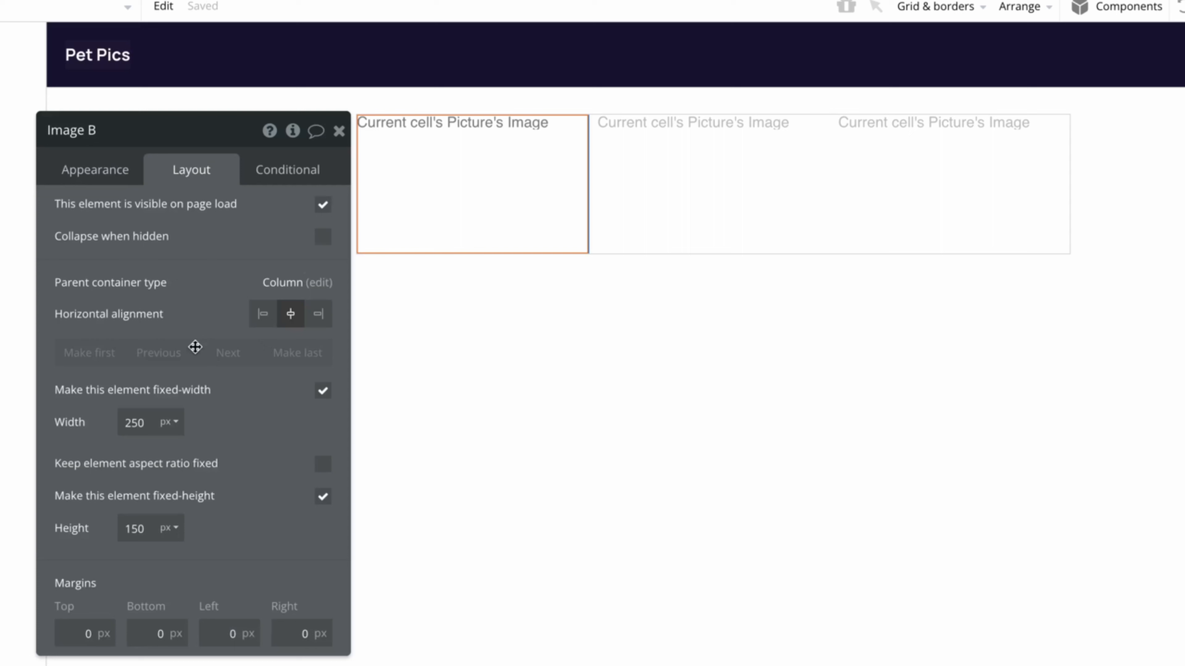
pyautogui.click(323, 496)
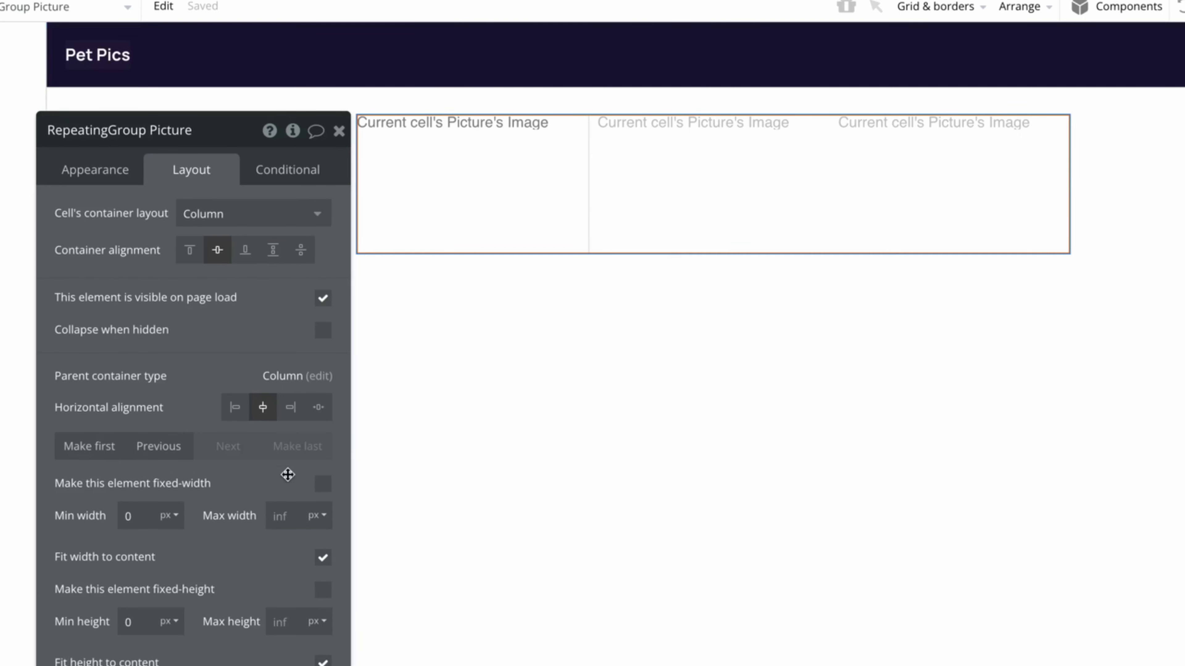
# - Drop the fixed column count and use a 250 px minimum column width instead
pyautogui.click(94, 168)
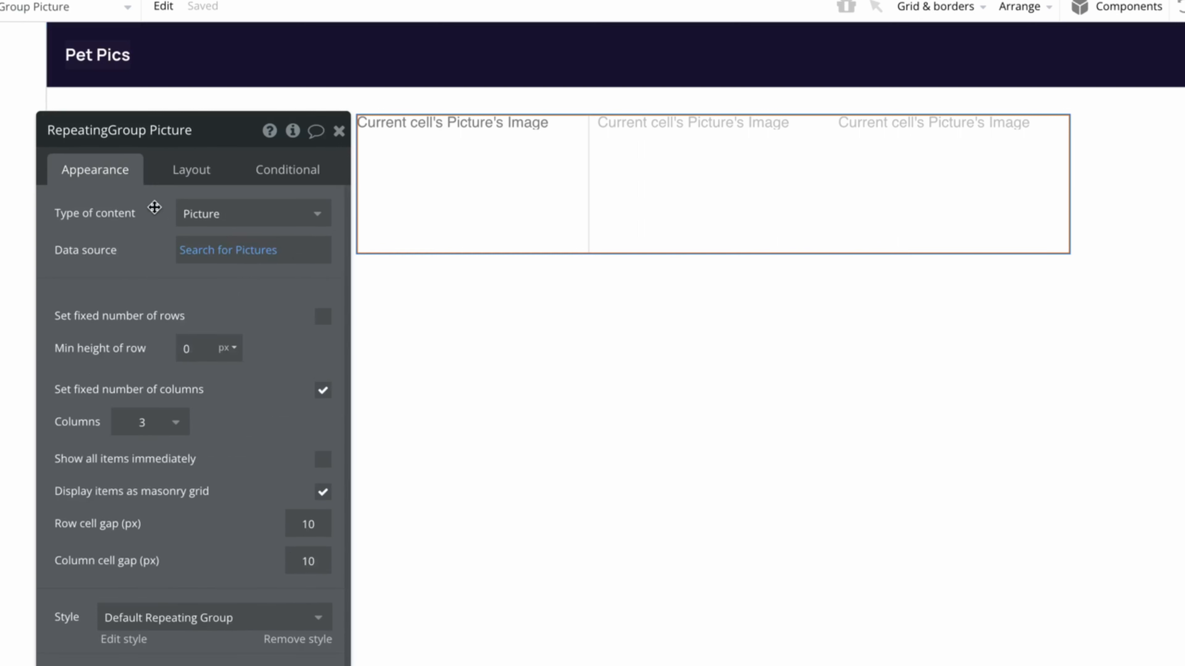
pyautogui.moveTo(53, 377)
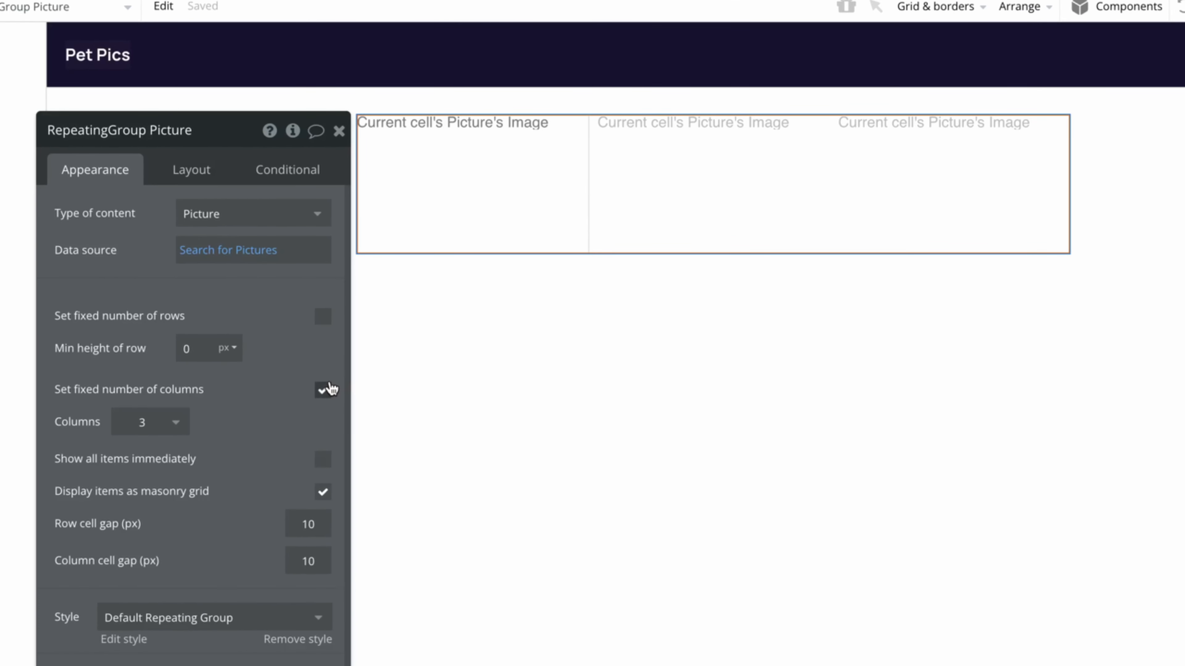
pyautogui.click(323, 390)
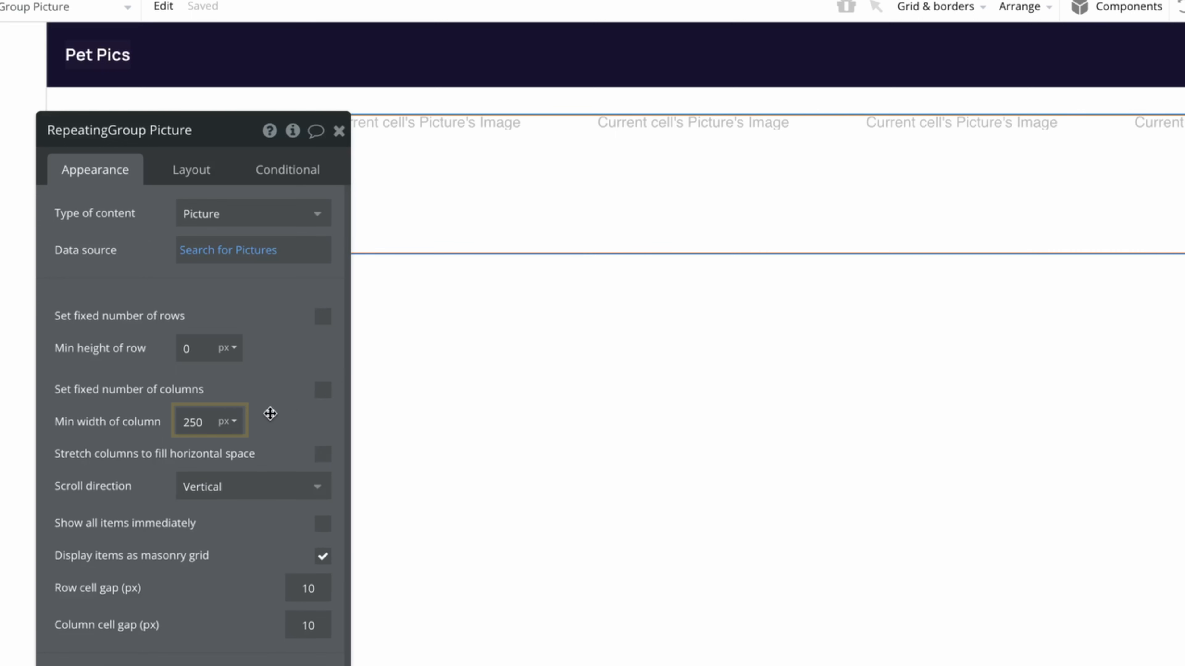
pyautogui.click(210, 421)
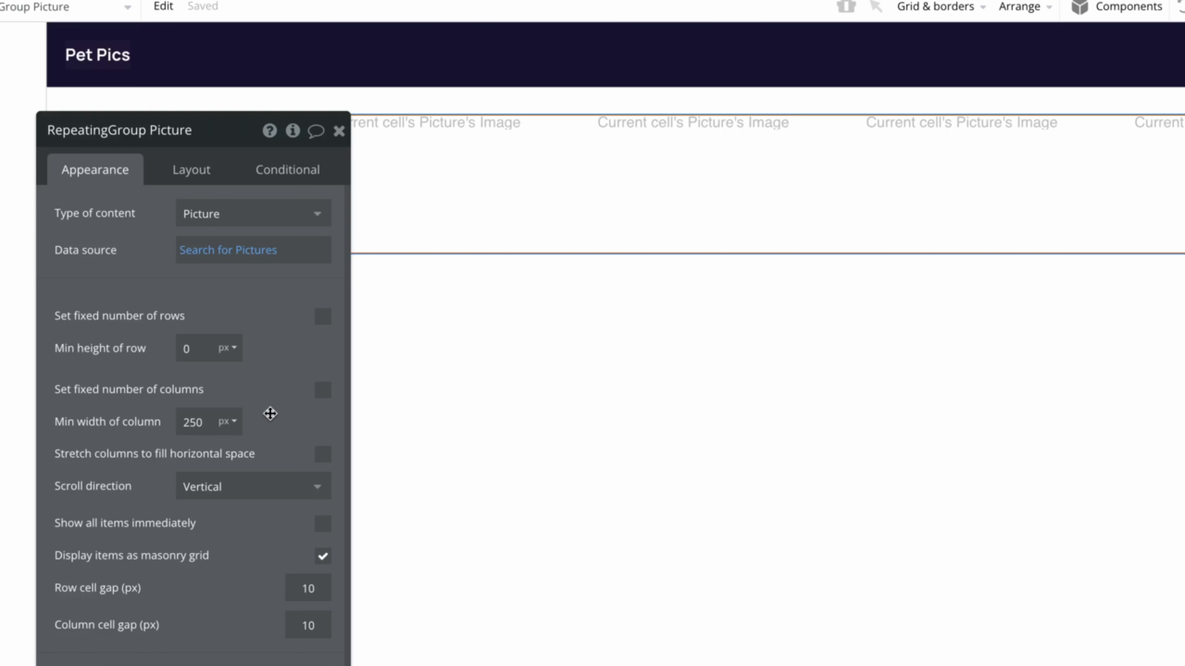
pyautogui.moveTo(93, 485)
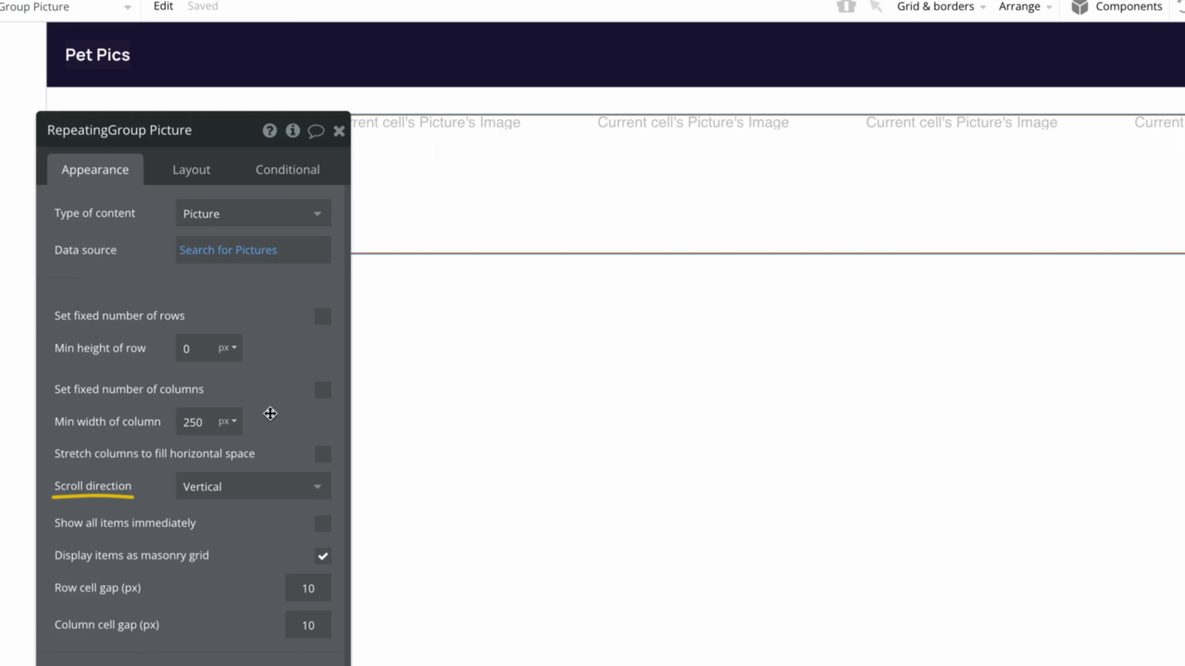
pyautogui.click(252, 485)
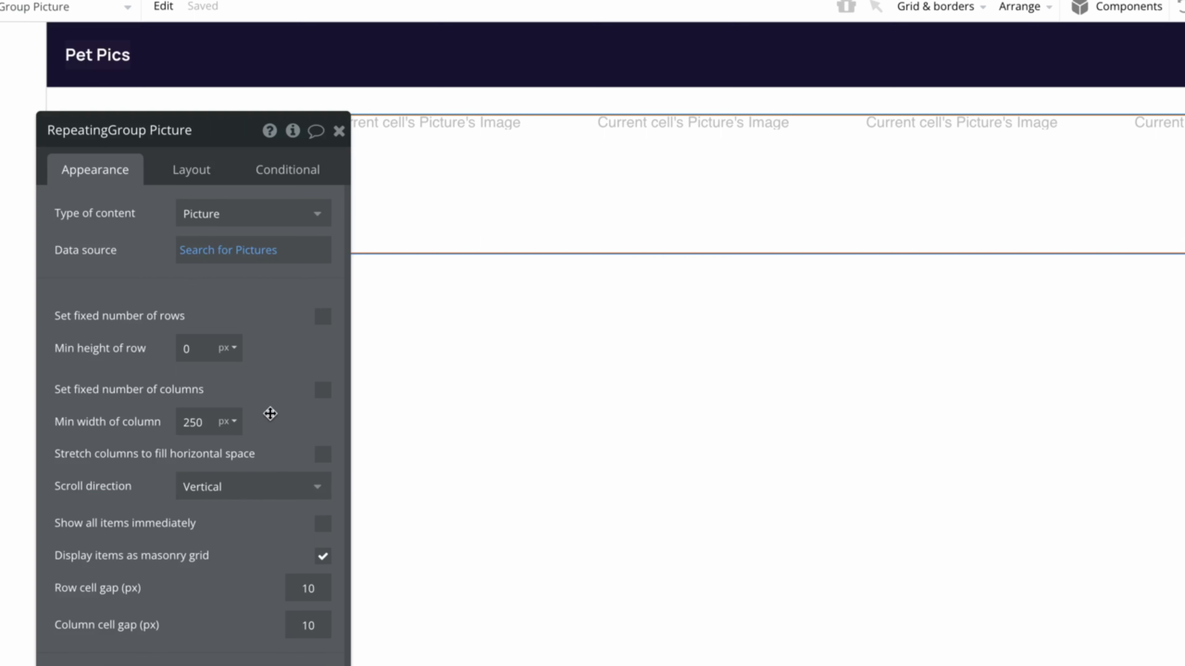
pyautogui.click(191, 169)
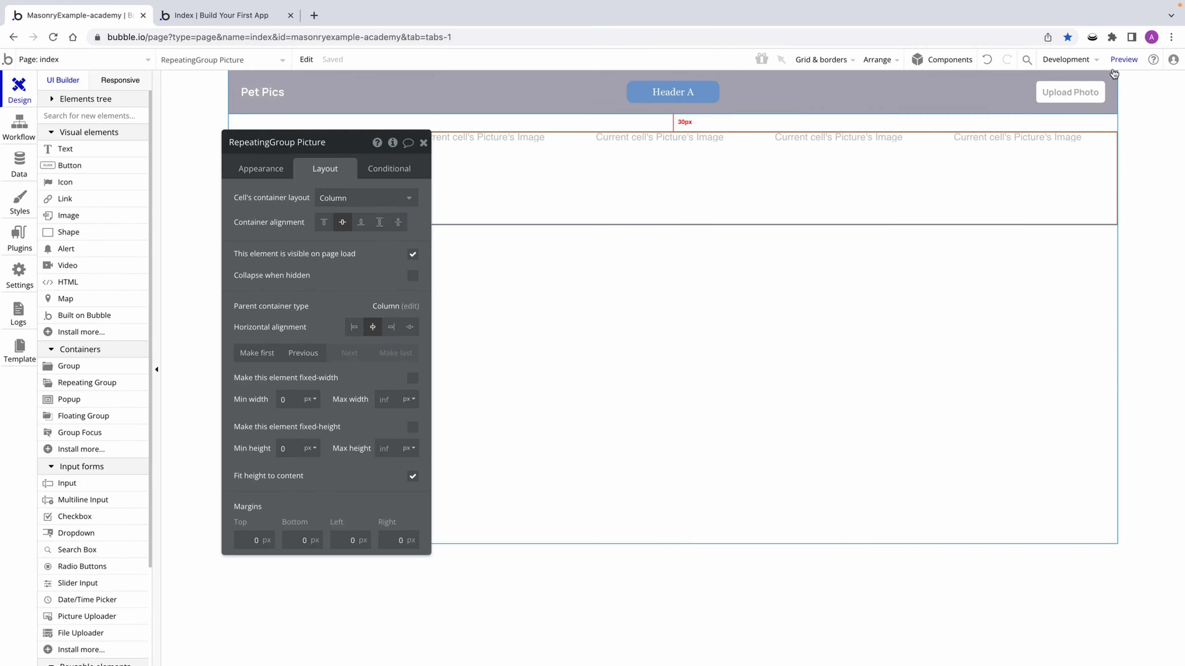
pyautogui.click(1123, 59)
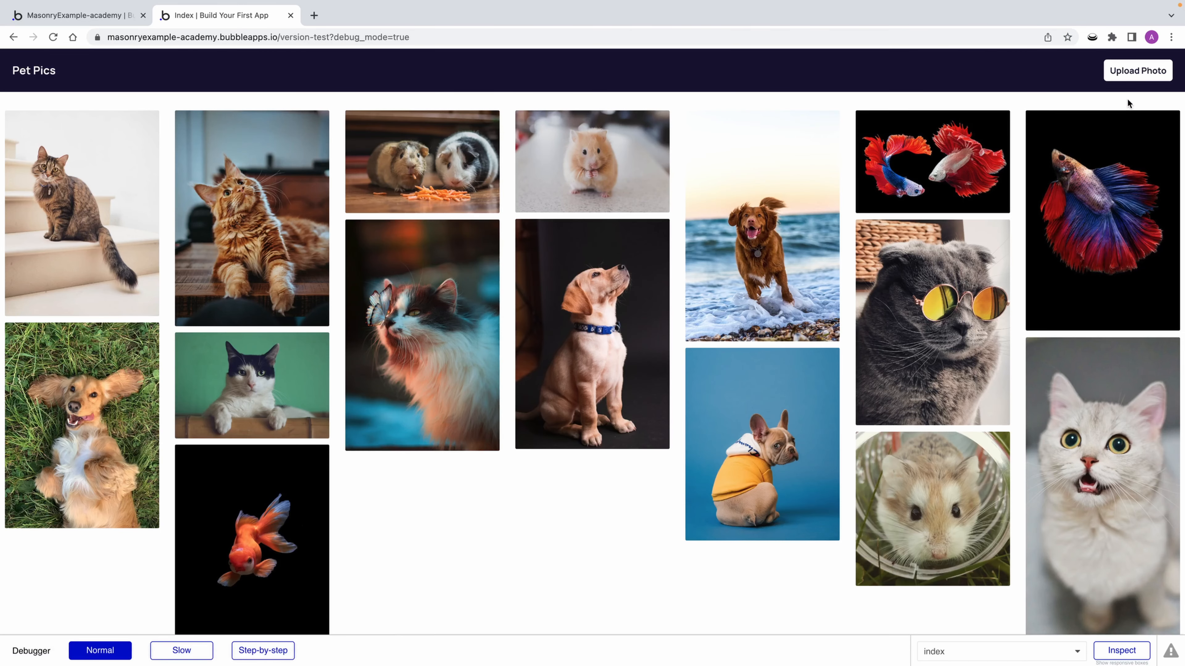
pyautogui.click(75, 15)
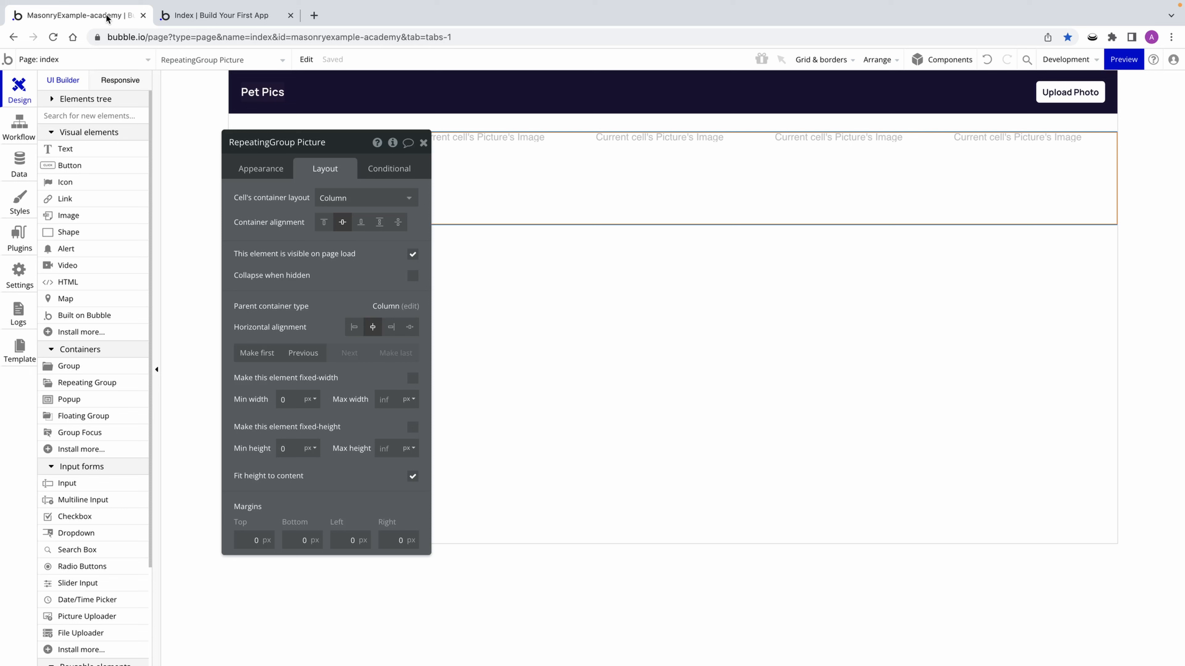
pyautogui.moveTo(113, 29)
pyautogui.write('800')
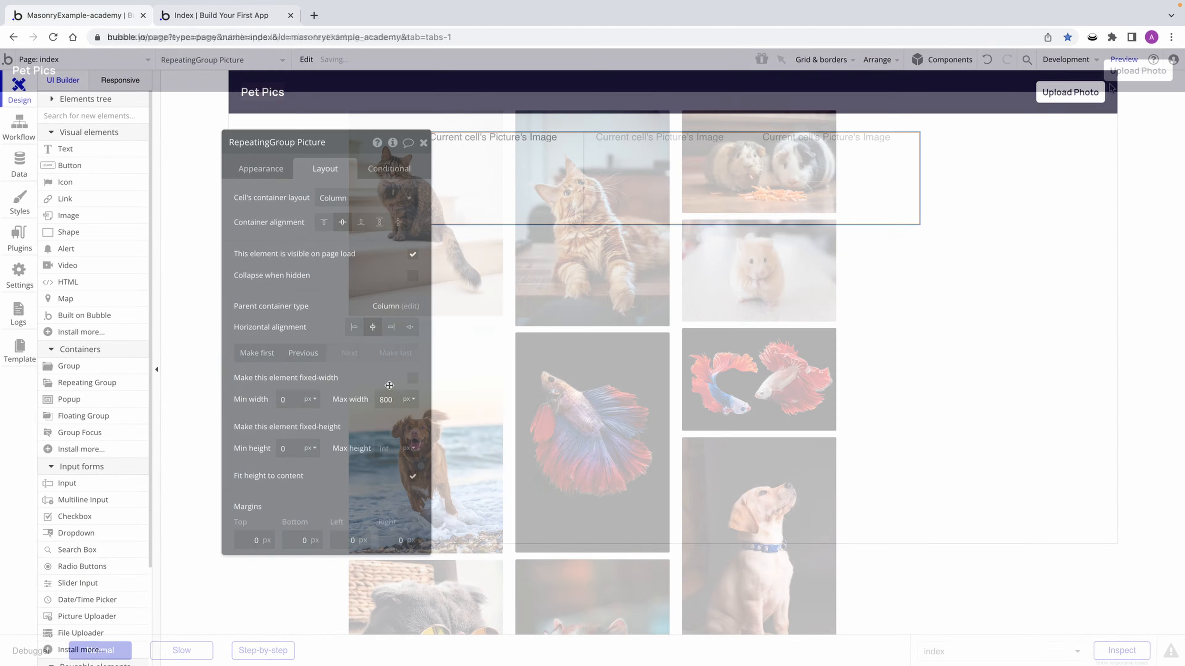
# - Preview the page with the 800 px width-limited centred masonry grid
pyautogui.click(1123, 59)
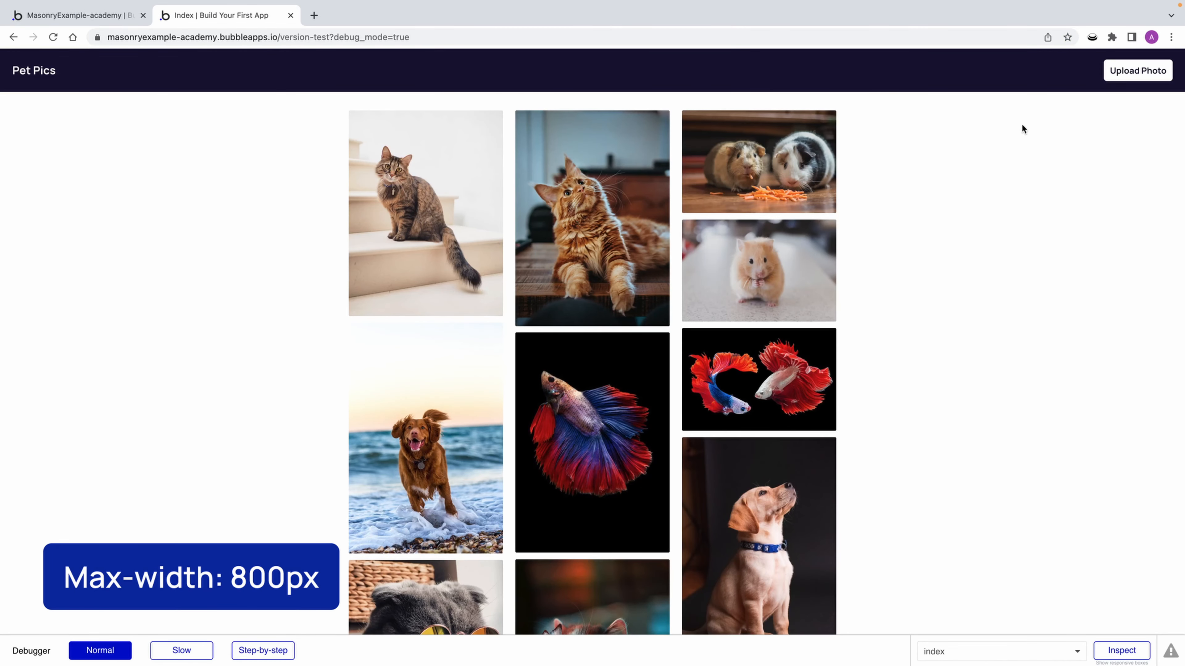